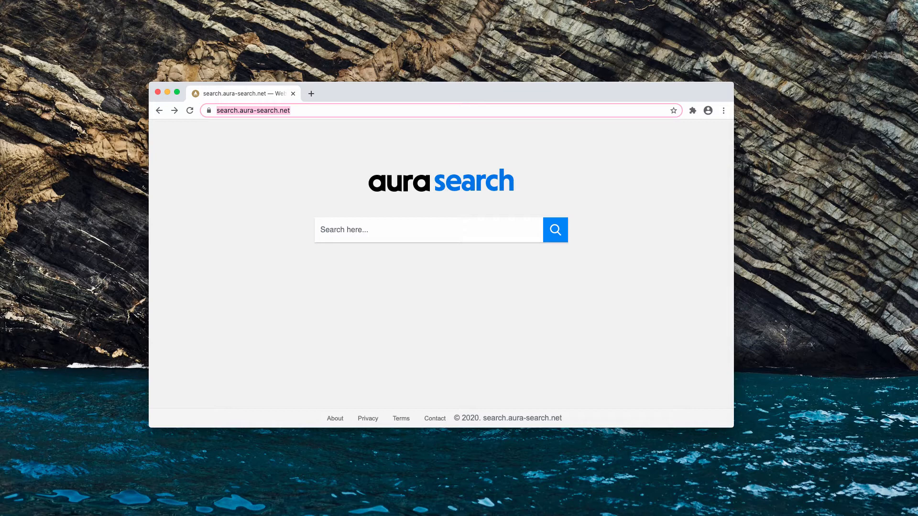
mouse_move(285, 103)
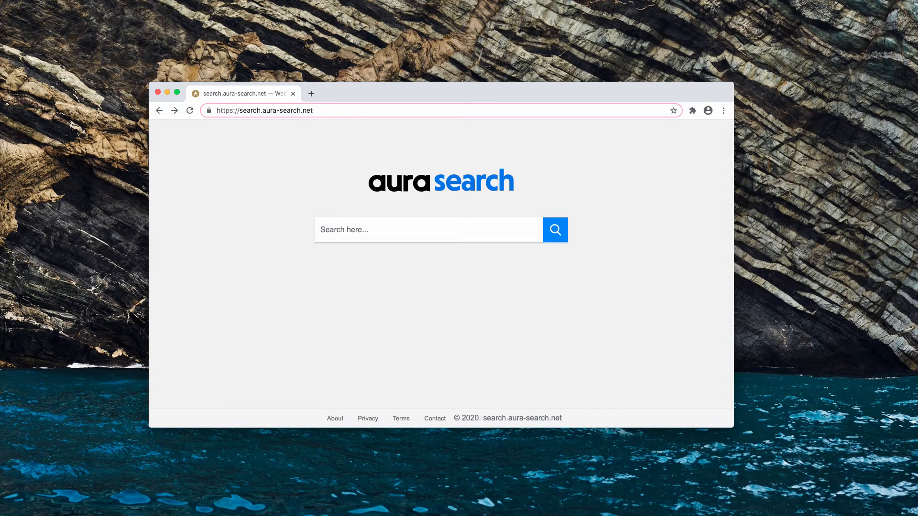
mouse_move(439, 92)
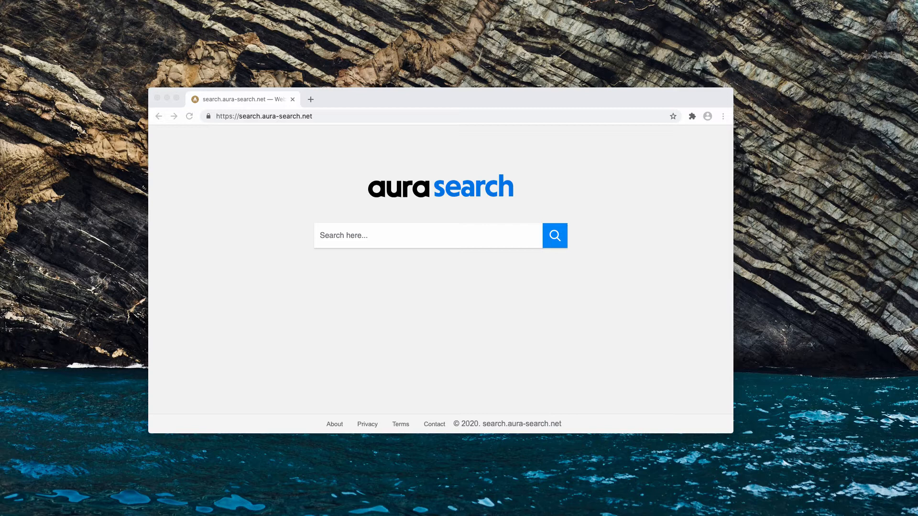
mouse_move(292, 132)
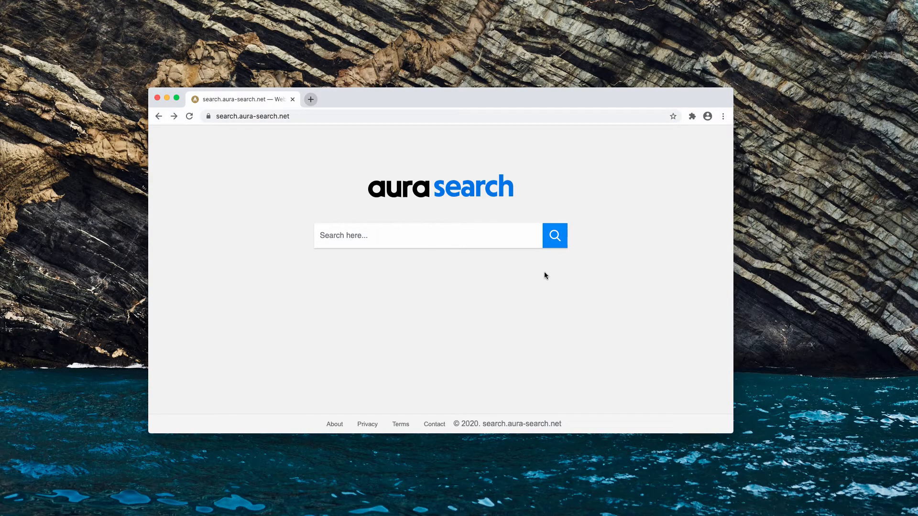
Disable and remove SearchProConverter from the Extensions page, closing its uninstall feedback tab.
click(723, 115)
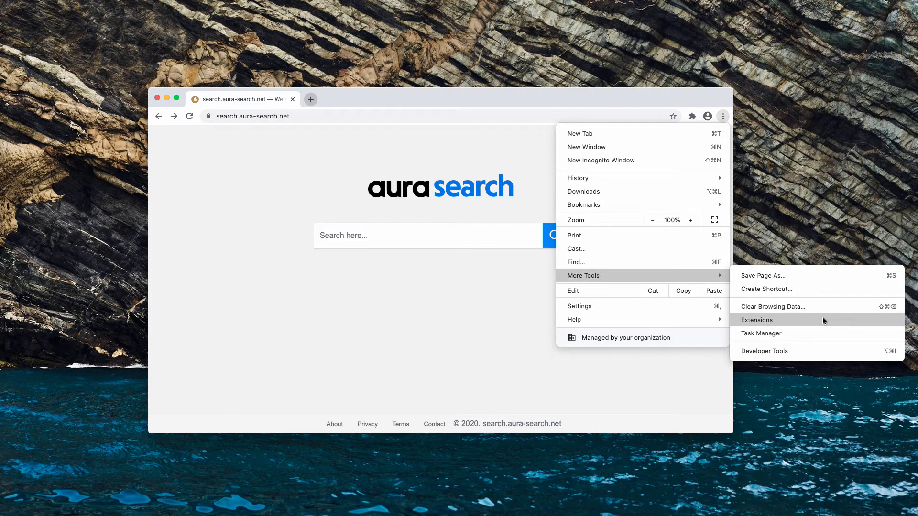
click(756, 320)
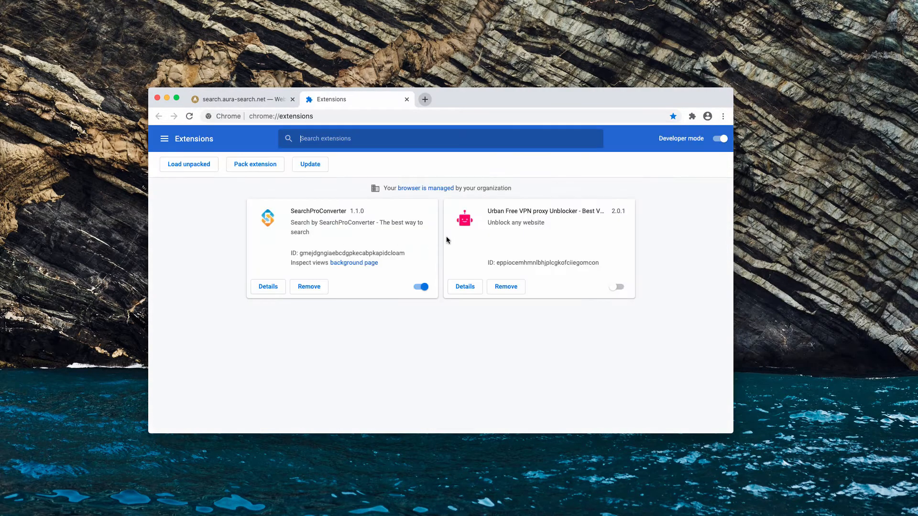
mouse_move(249, 200)
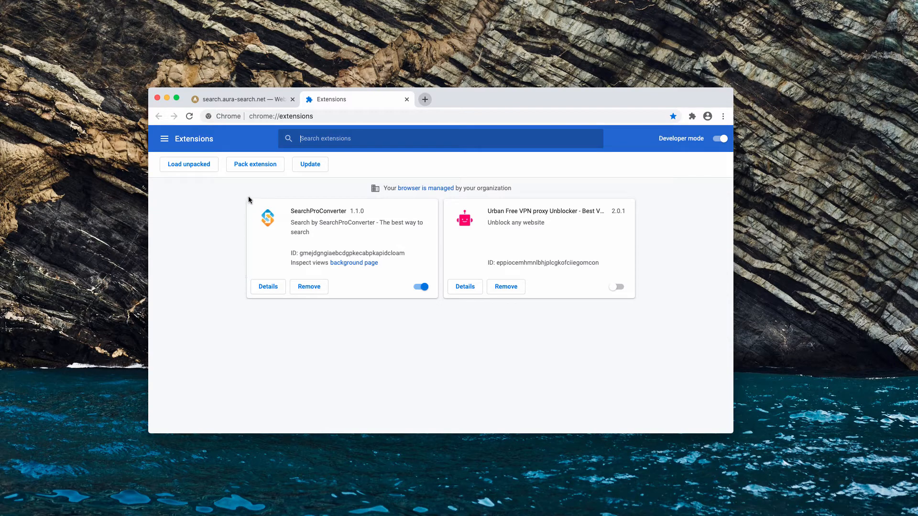
mouse_move(284, 270)
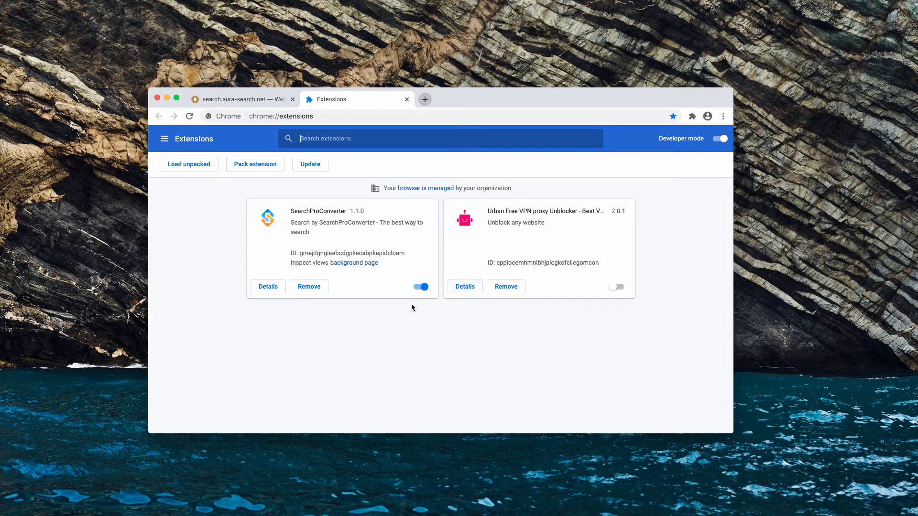
click(421, 287)
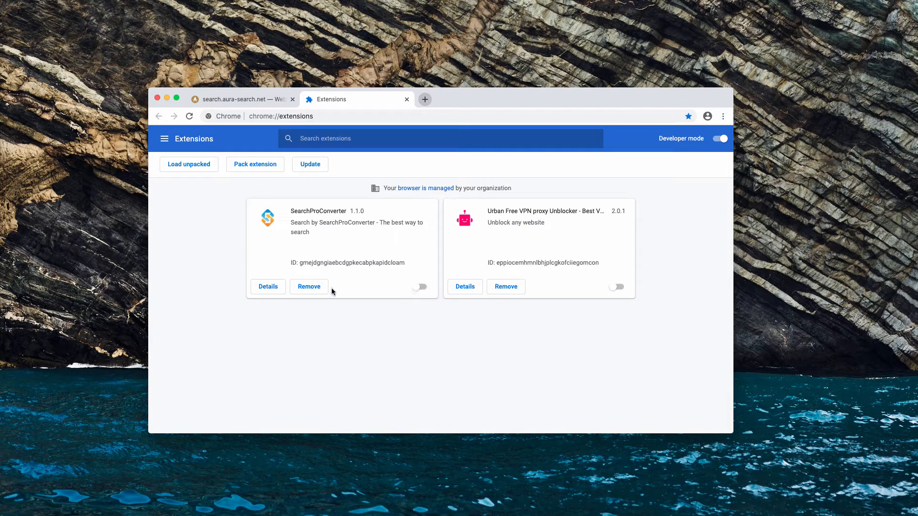
click(309, 286)
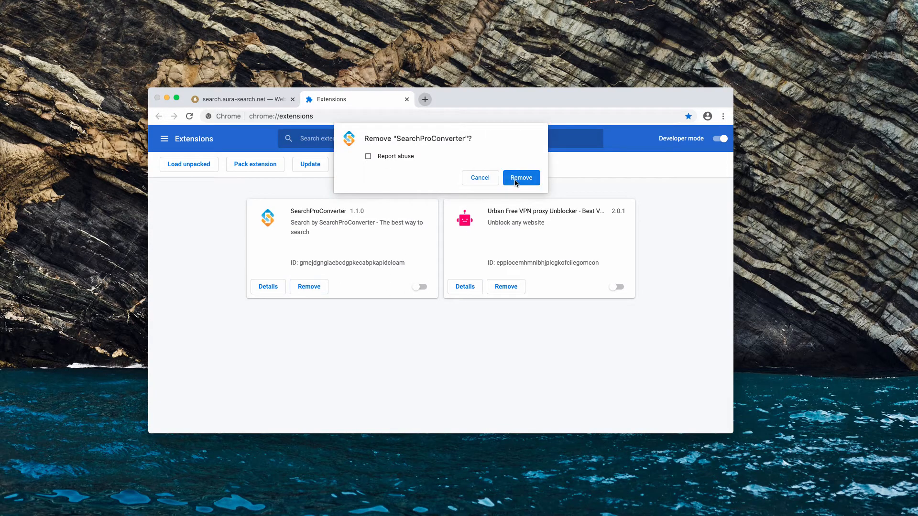
click(520, 178)
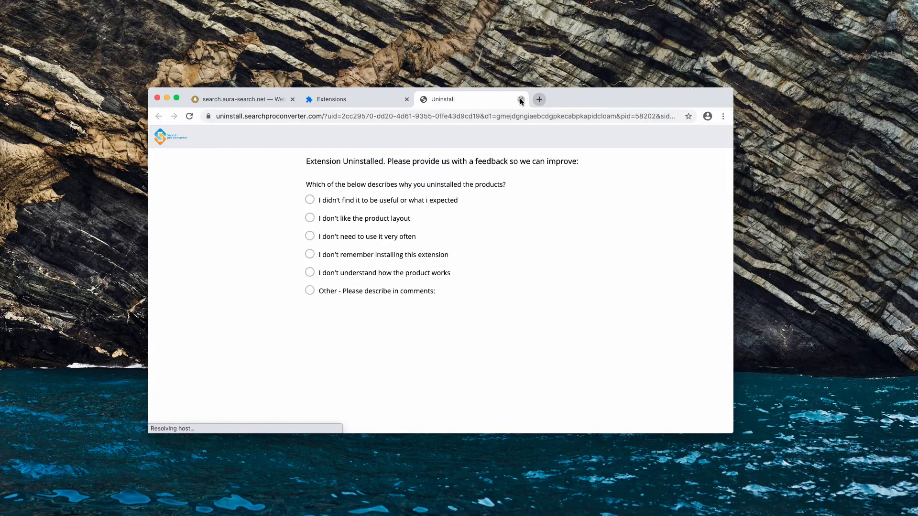
click(520, 98)
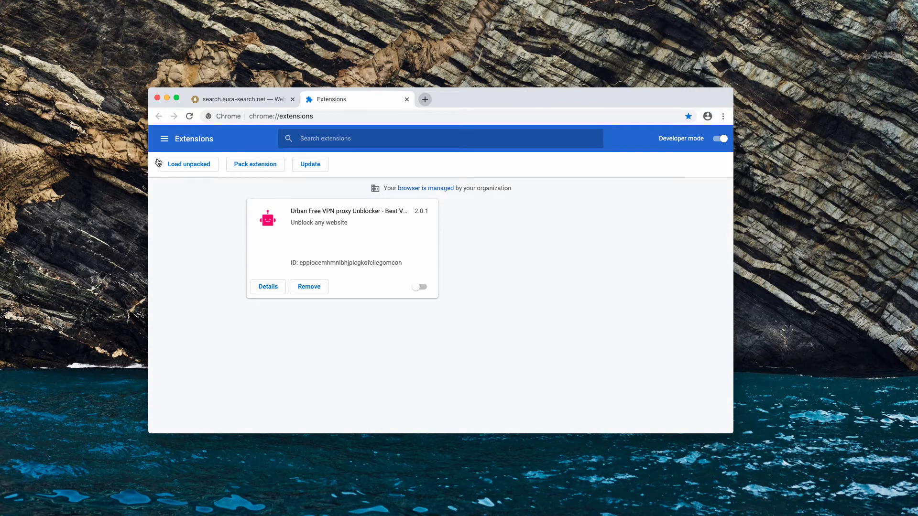
Reach Manage search engines from Chrome Settings' Search engine section.
click(723, 115)
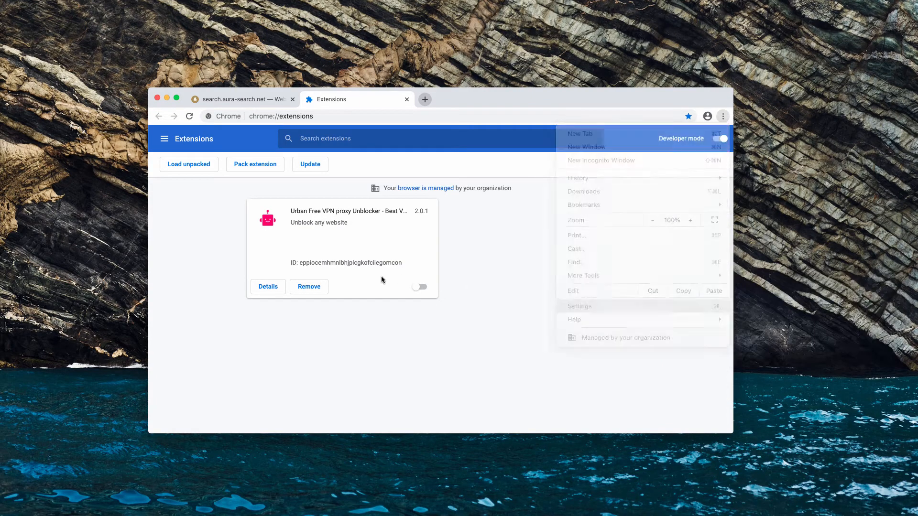
click(579, 306)
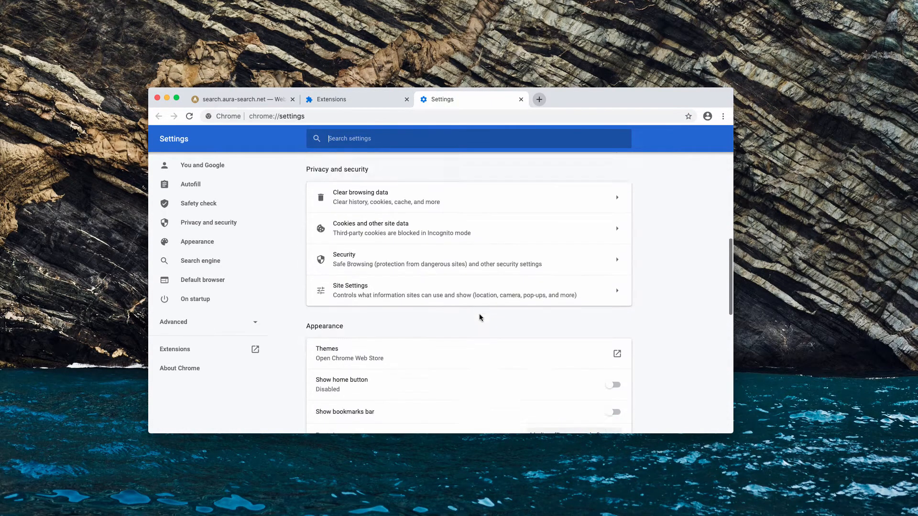
scroll(down, 3)
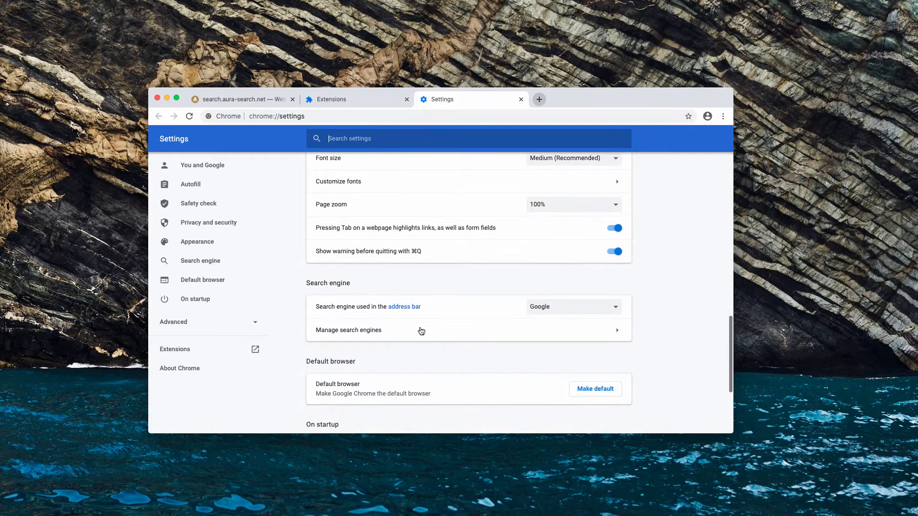
scroll(down, 3)
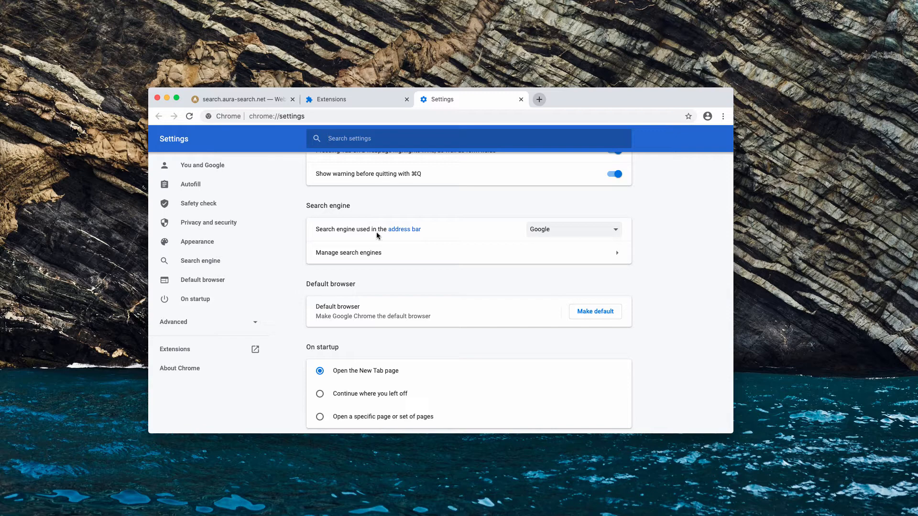
click(348, 253)
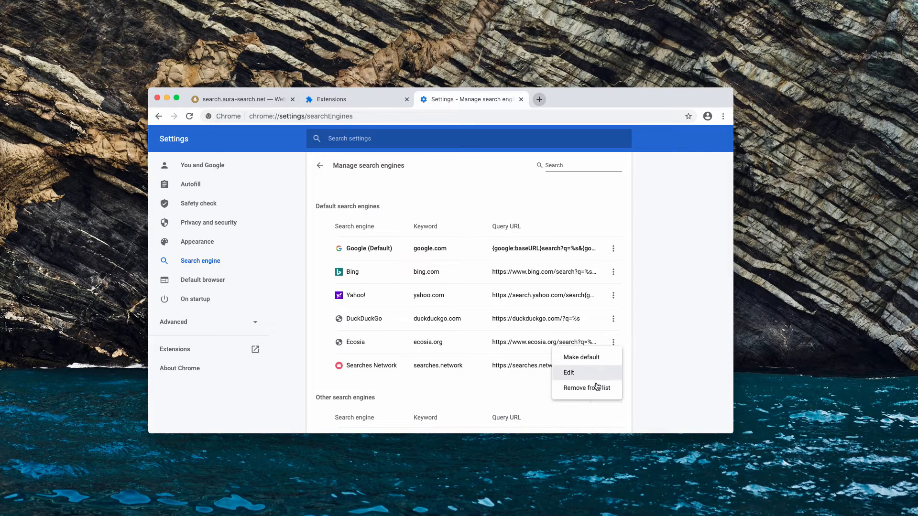
Remove Ecosia and Bing from the search engine list and return to main settings.
click(585, 389)
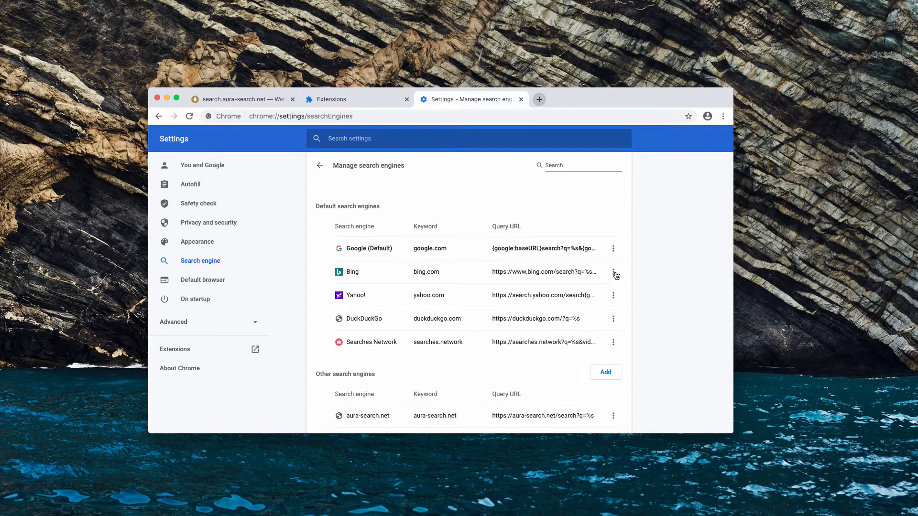
click(613, 271)
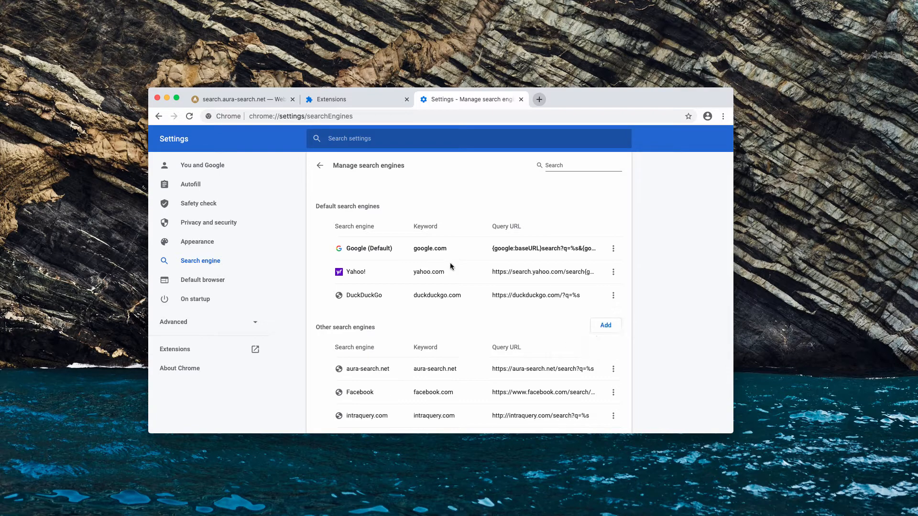
click(319, 165)
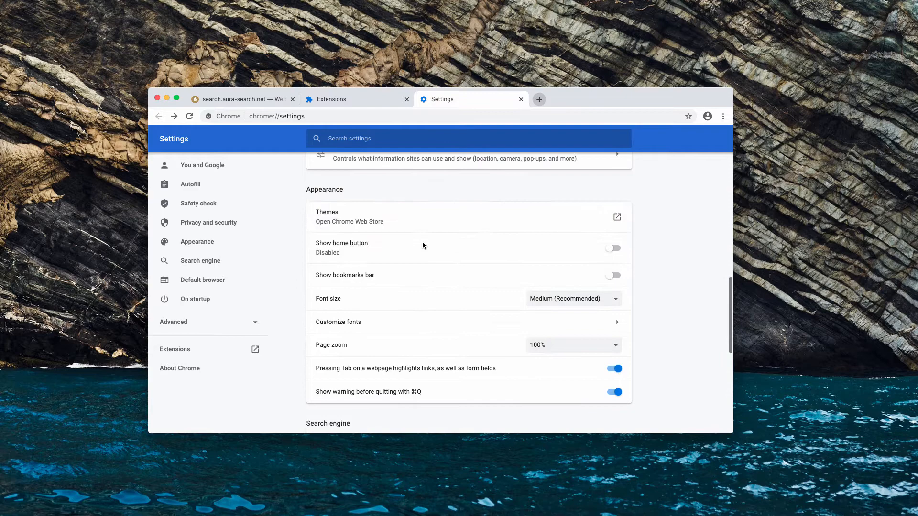
Delete the Search Marquis entry from the On startup pages.
scroll(up, 3)
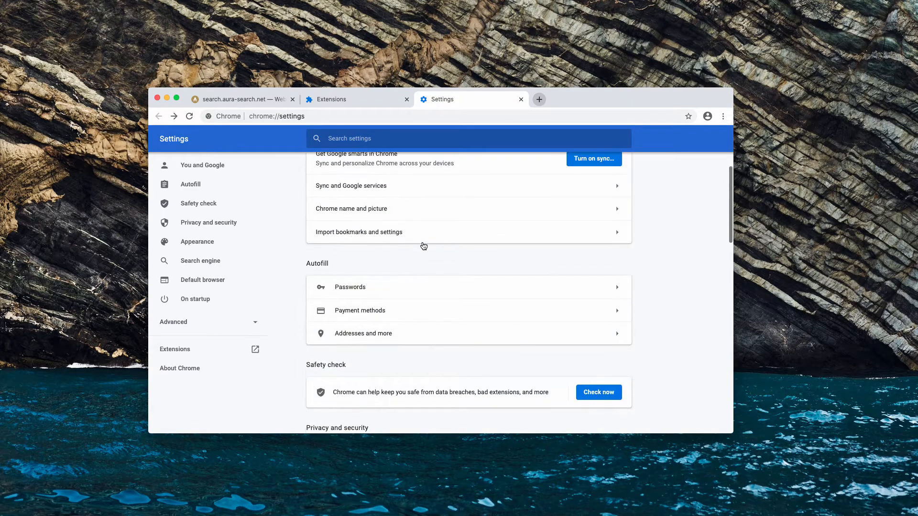
scroll(down, 3)
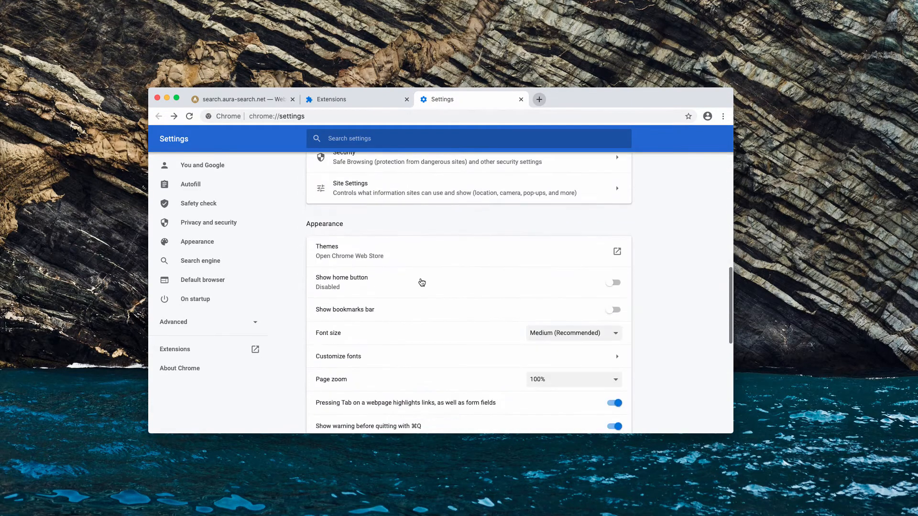
scroll(down, 3)
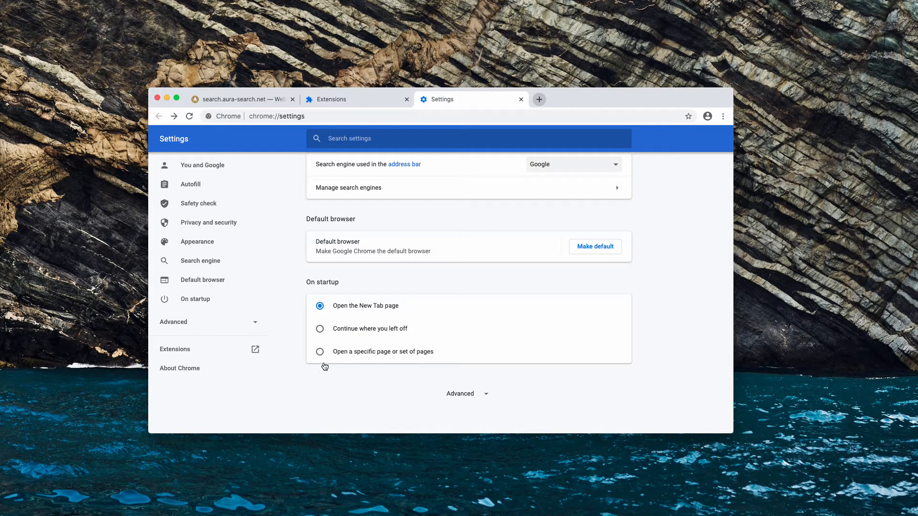
click(319, 350)
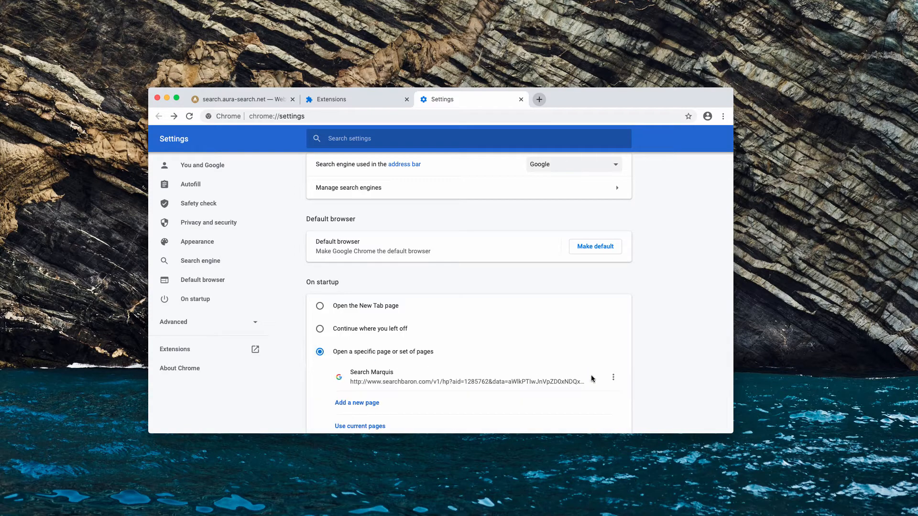
click(319, 306)
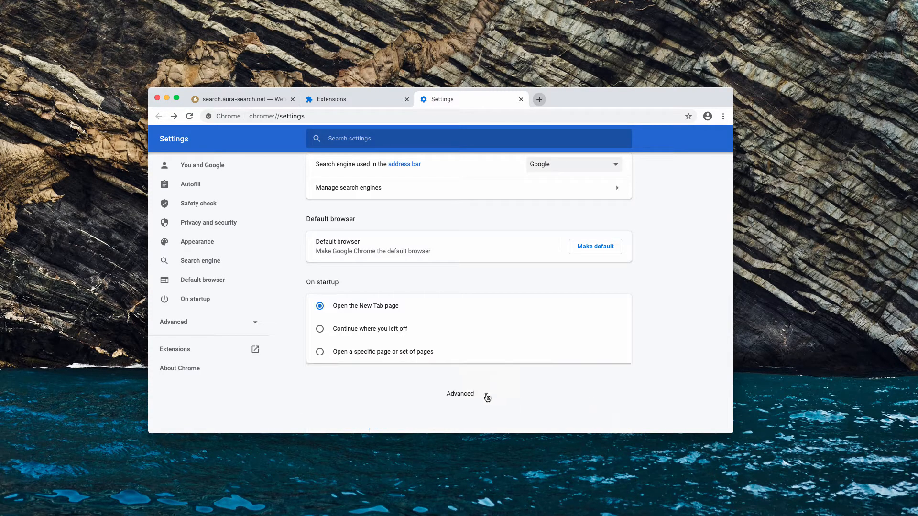
mouse_move(372, 350)
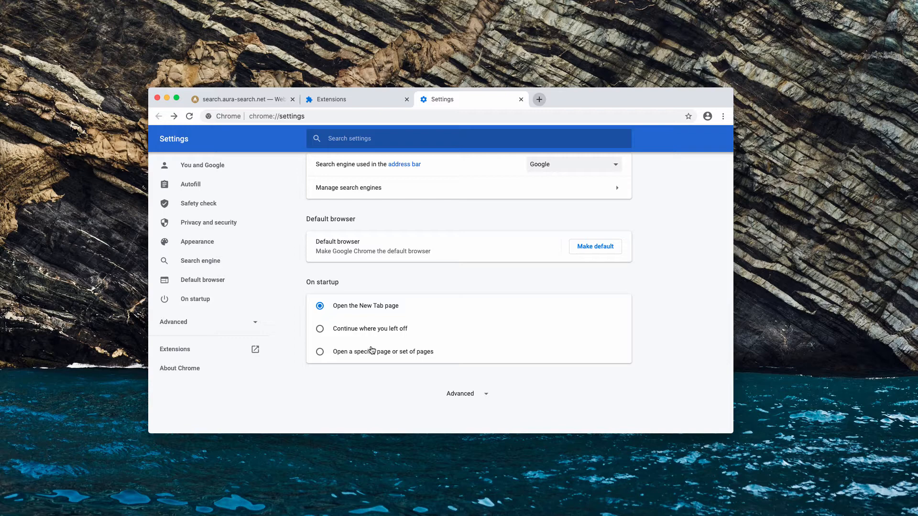
Add google.com as the specific startup page, then enter combocleaner.com in the address bar.
click(320, 351)
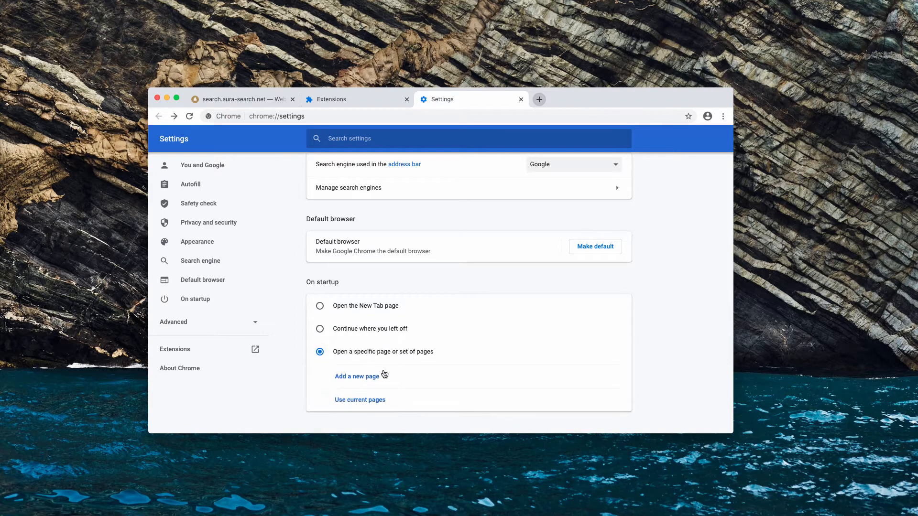
click(356, 377)
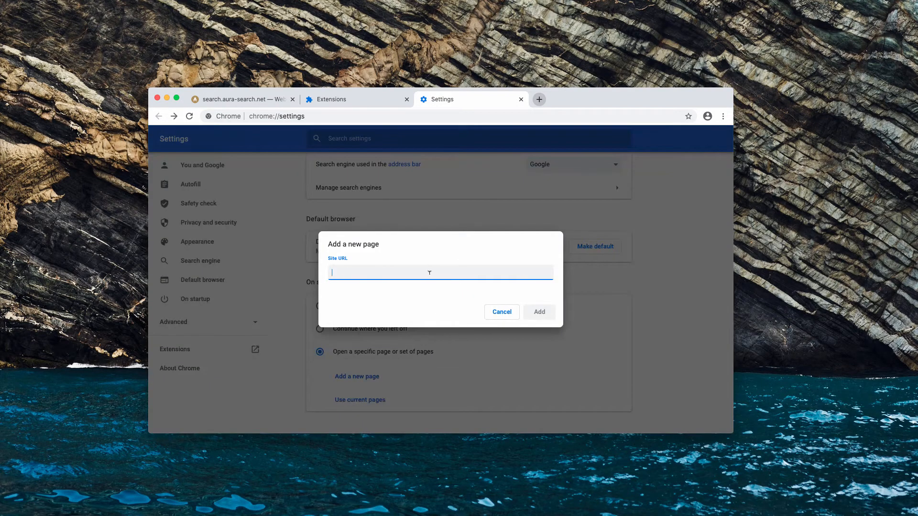
text(googo)
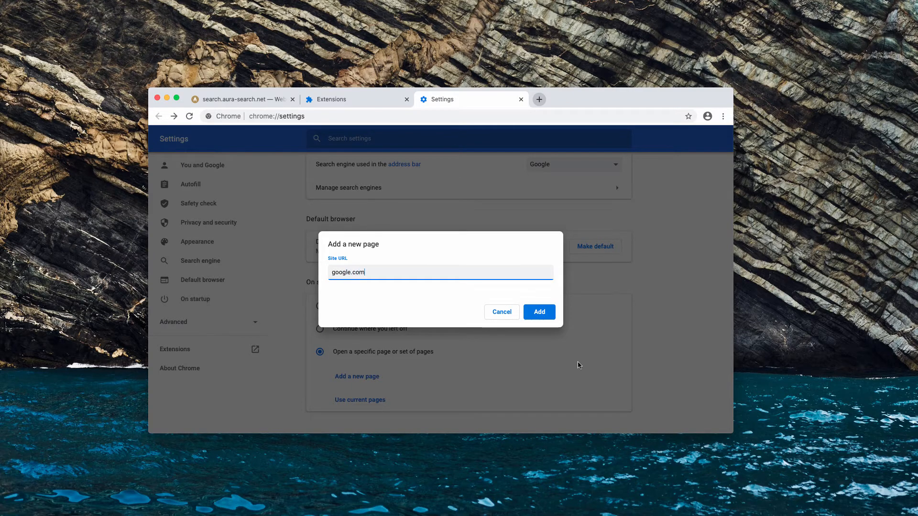
click(538, 312)
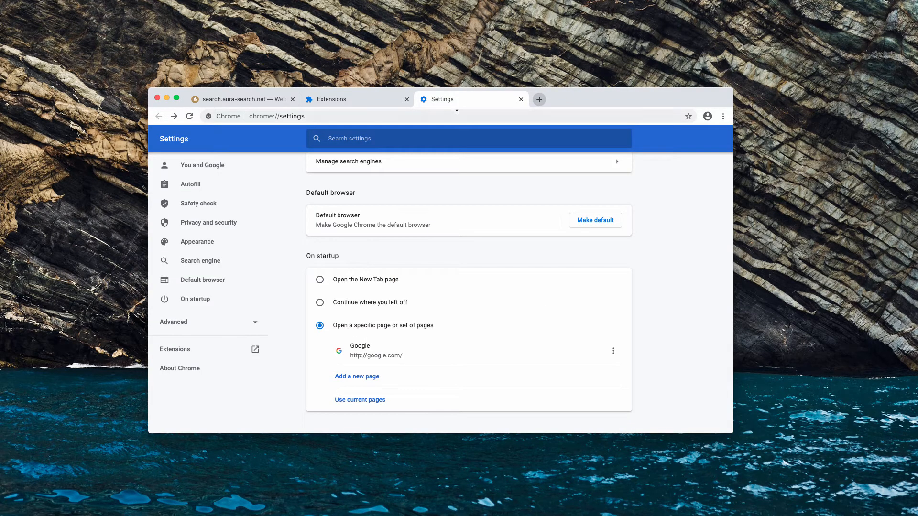
text(combocleaner.com)
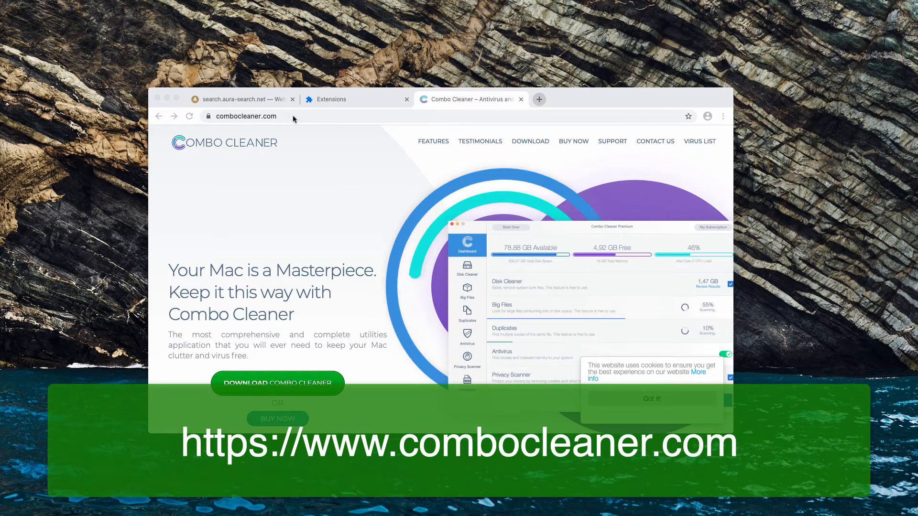
Load combocleaner.com to download, install and scan with Combo Cleaner, which reports 43 threats.
click(264, 116)
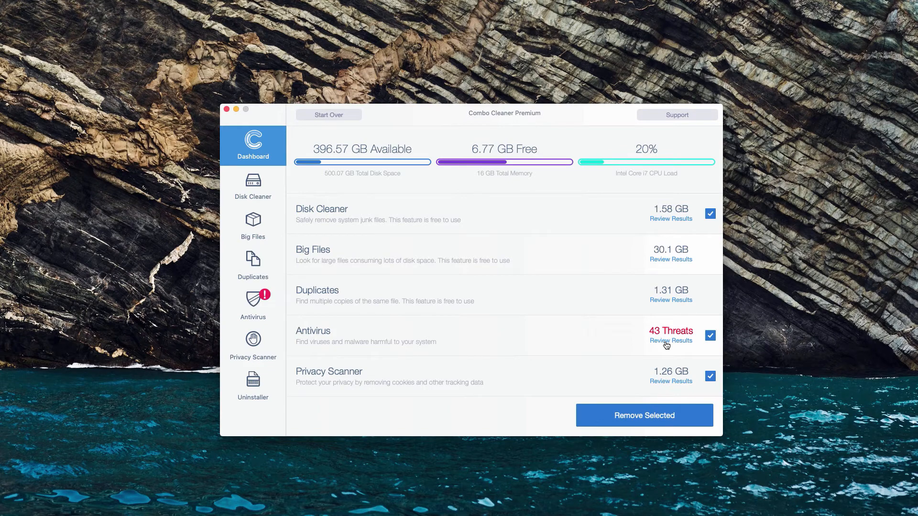
Review the 43 antivirus results, toggling install (9).zip's checkbox so nothing stays selected.
click(670, 340)
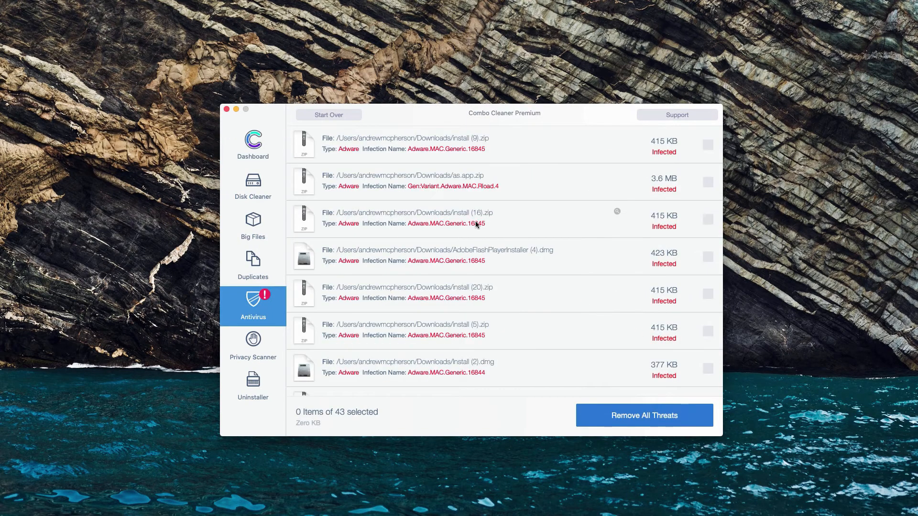
mouse_move(413, 152)
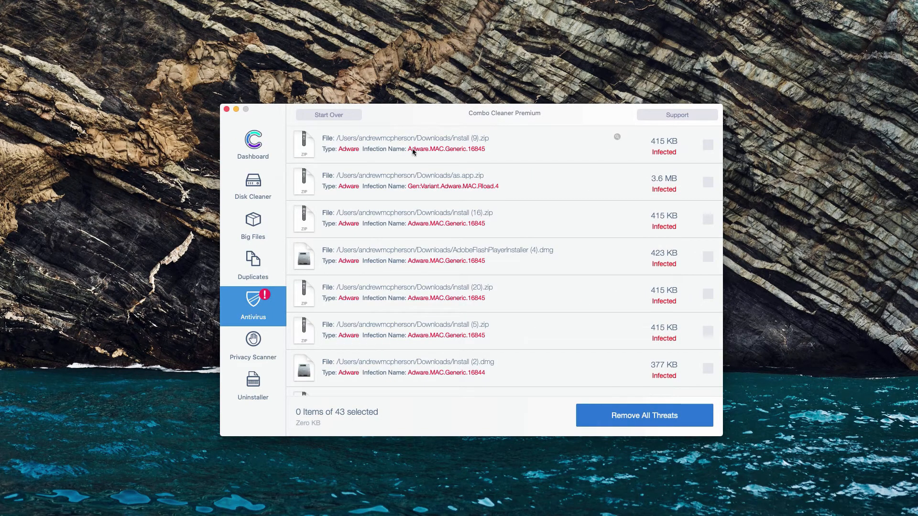
click(708, 144)
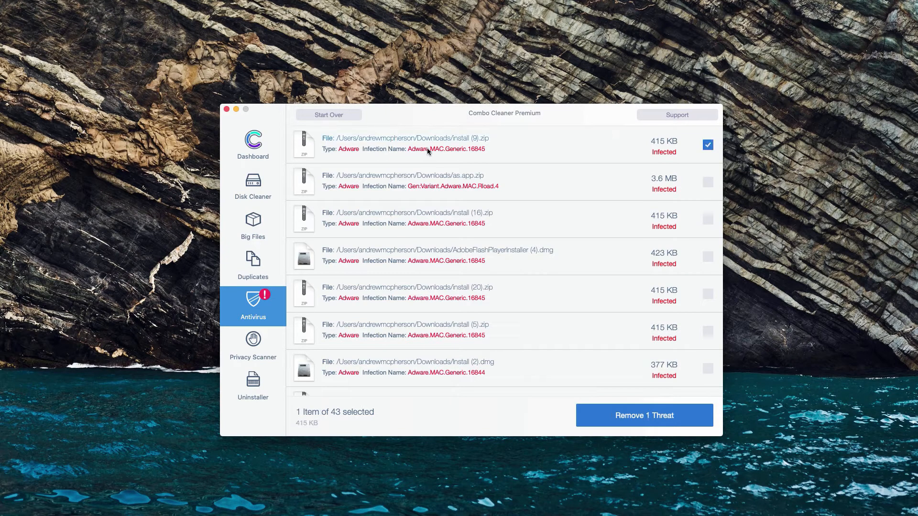
click(708, 144)
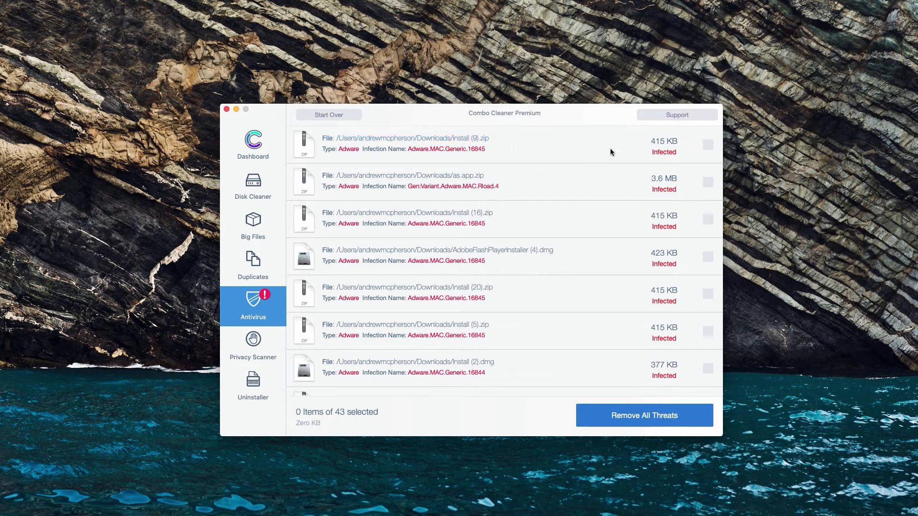
click(707, 145)
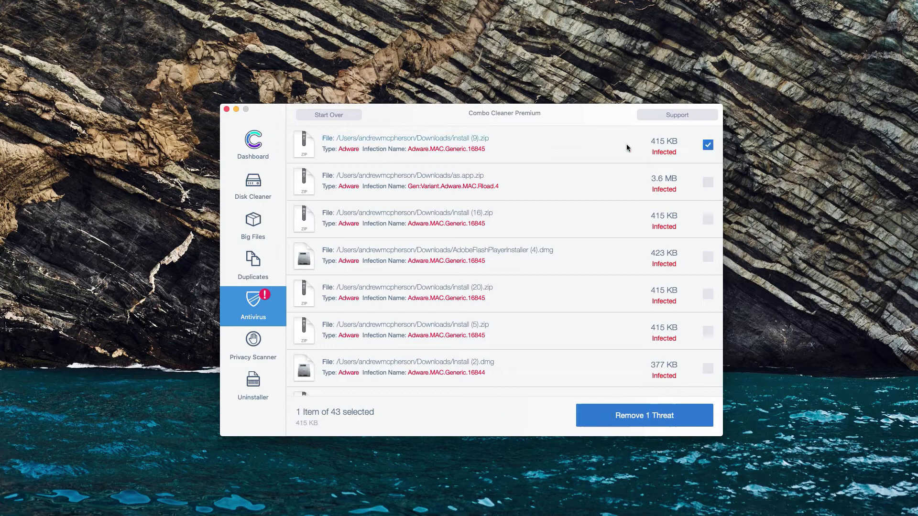
mouse_move(457, 142)
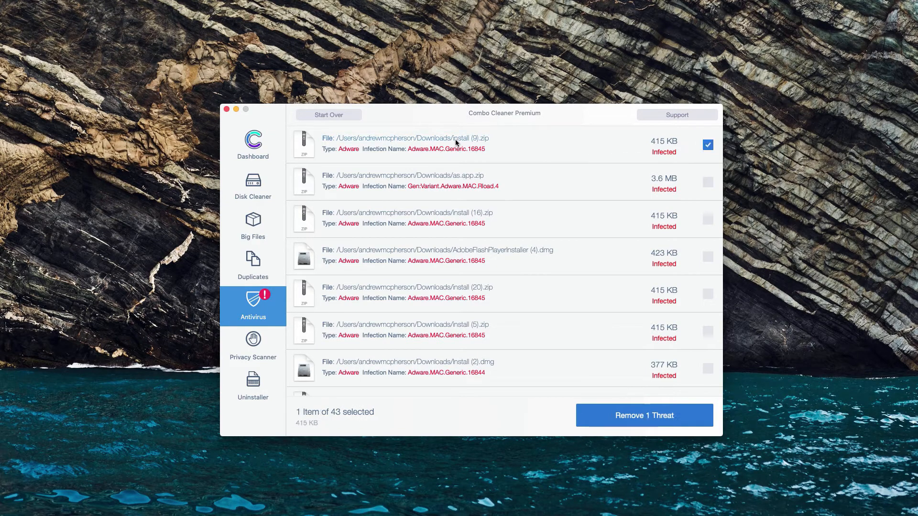
click(708, 144)
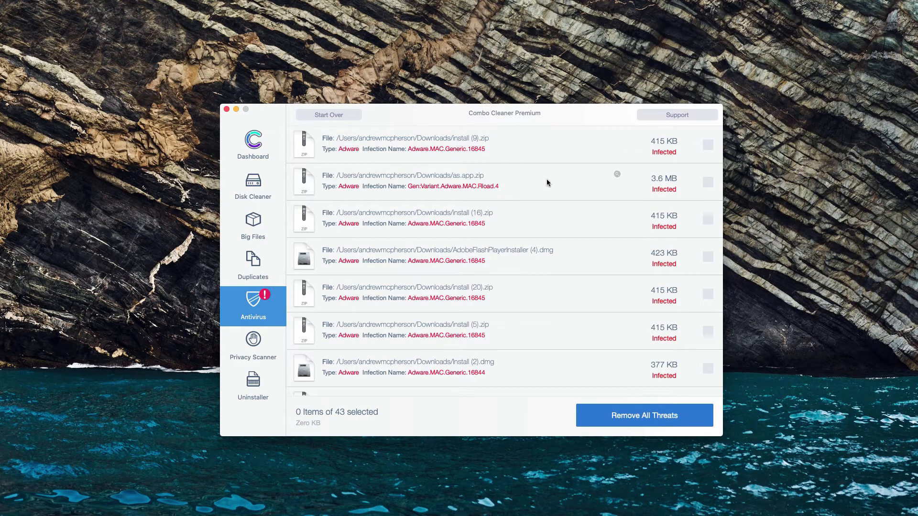
mouse_move(618, 141)
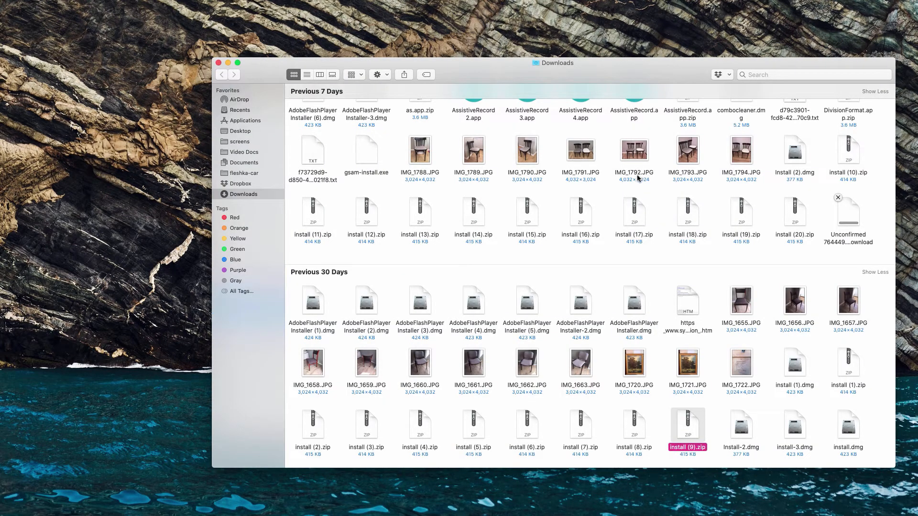
Right-click install (9).zip in Downloads to show its context menu with Move to Trash.
right_click(687, 433)
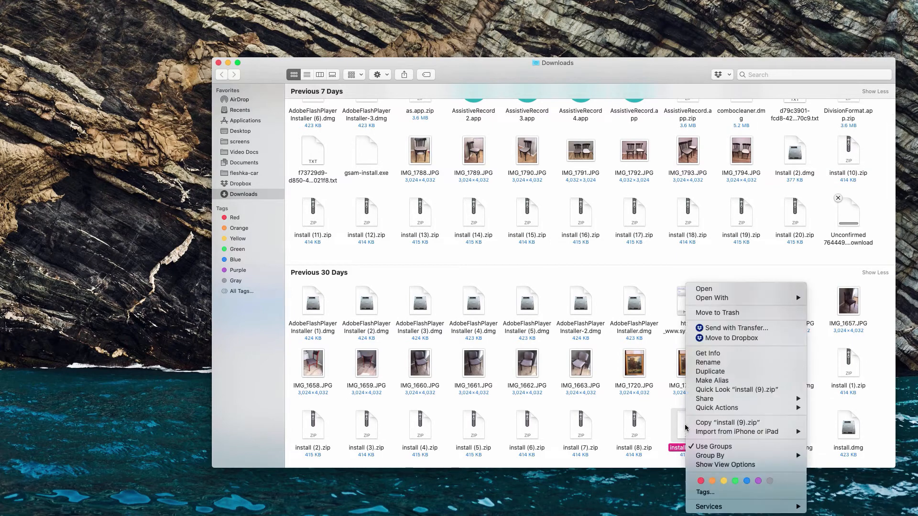
mouse_move(717, 311)
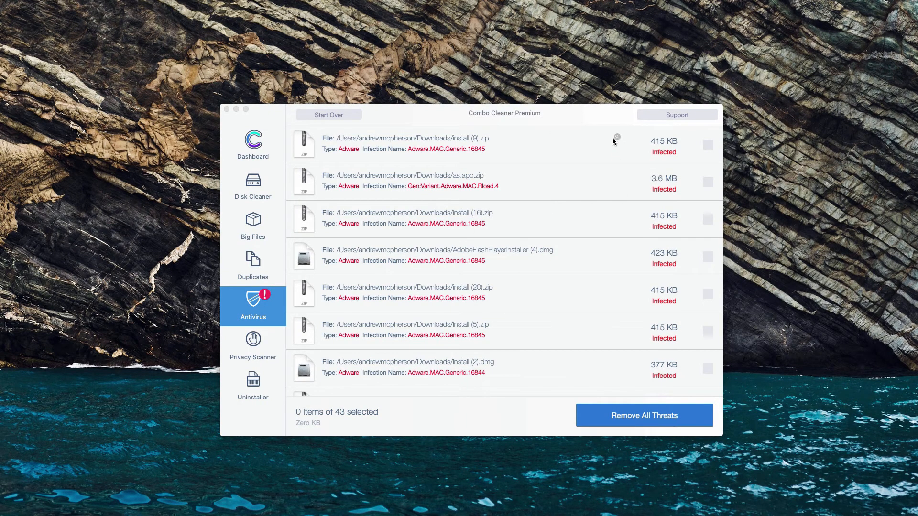
mouse_move(612, 147)
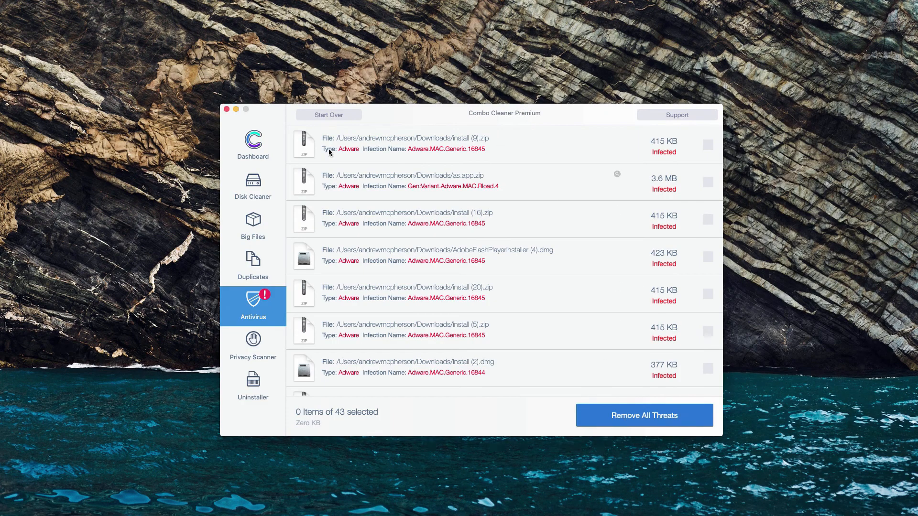
mouse_move(329, 153)
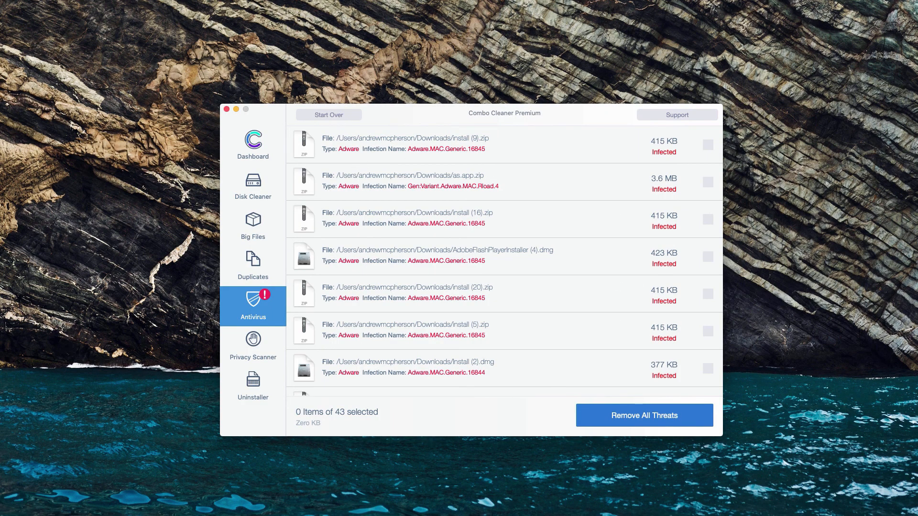